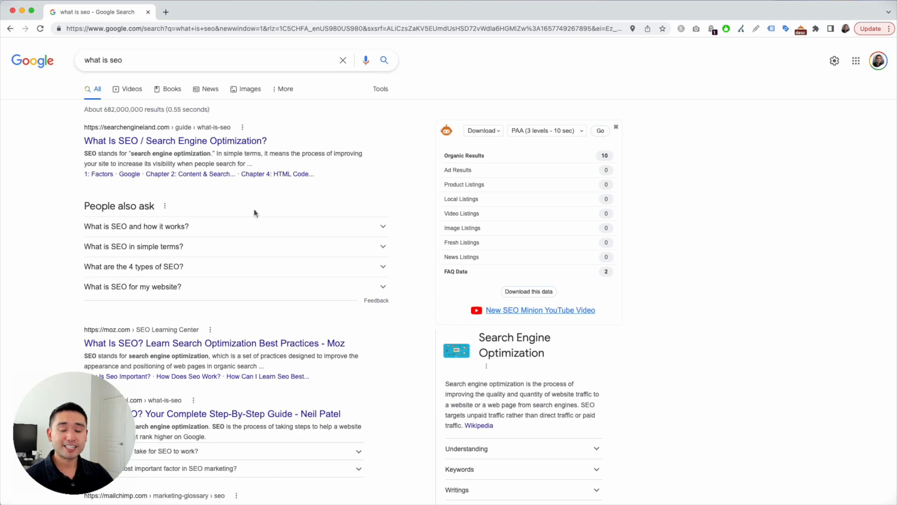
mouse_move(242, 230)
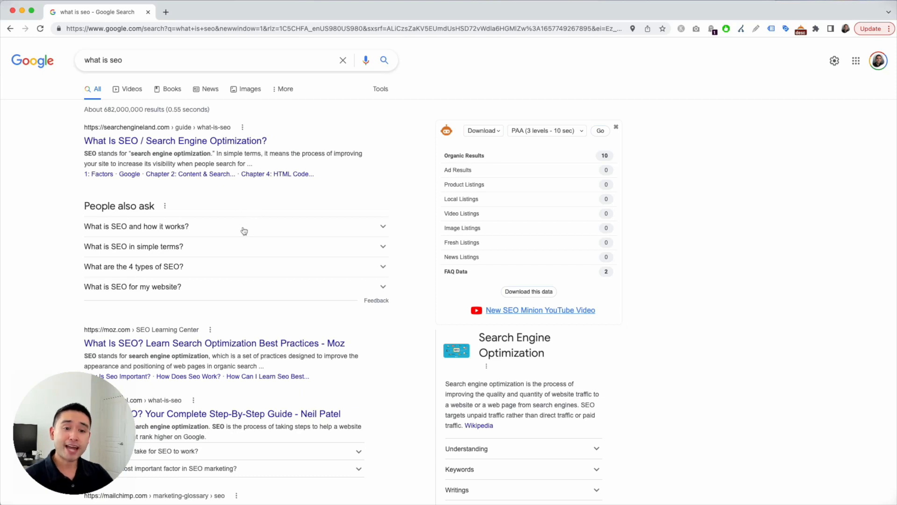
mouse_move(244, 234)
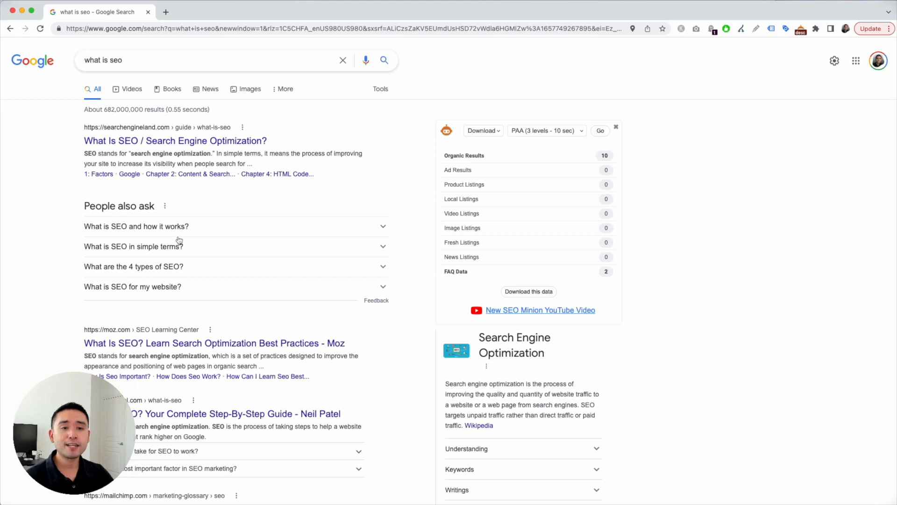
Step: Set SEO Minion to Download with the PAA (3 levels - 10 sec) scrape
scroll("down", 3)
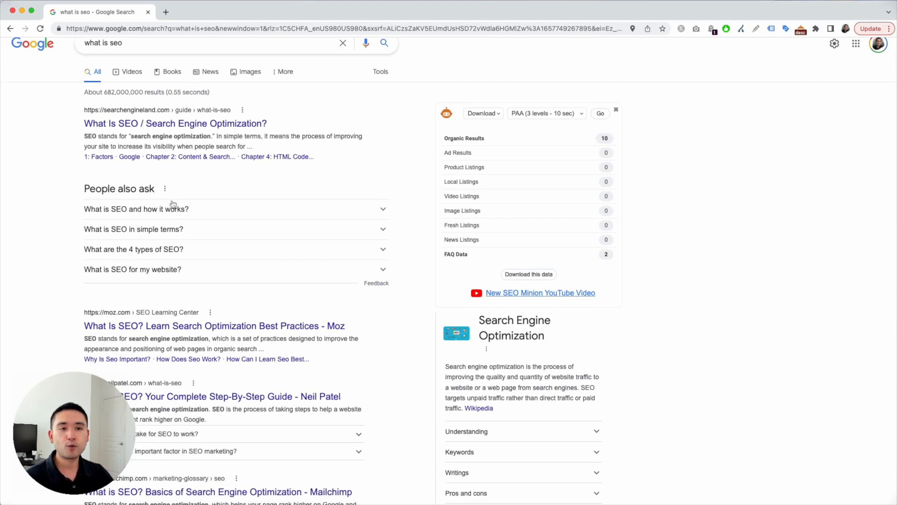
mouse_move(197, 219)
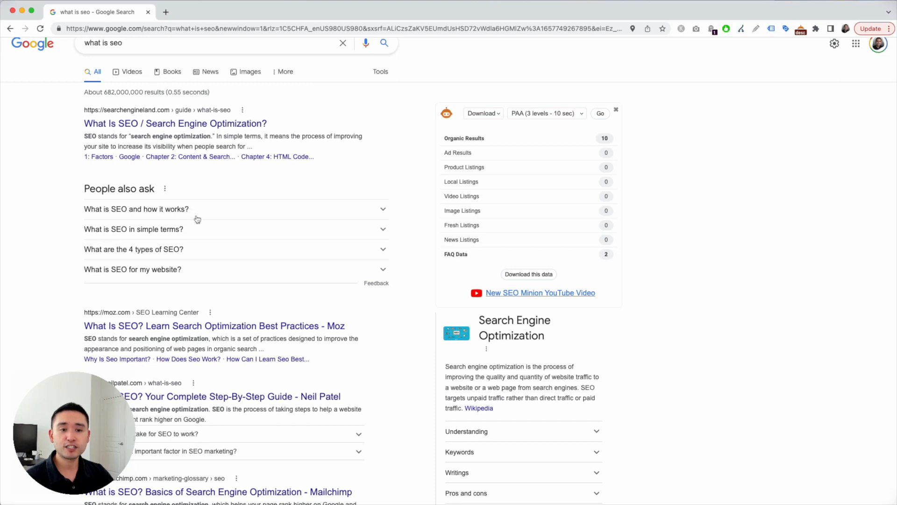
scroll("down", 3)
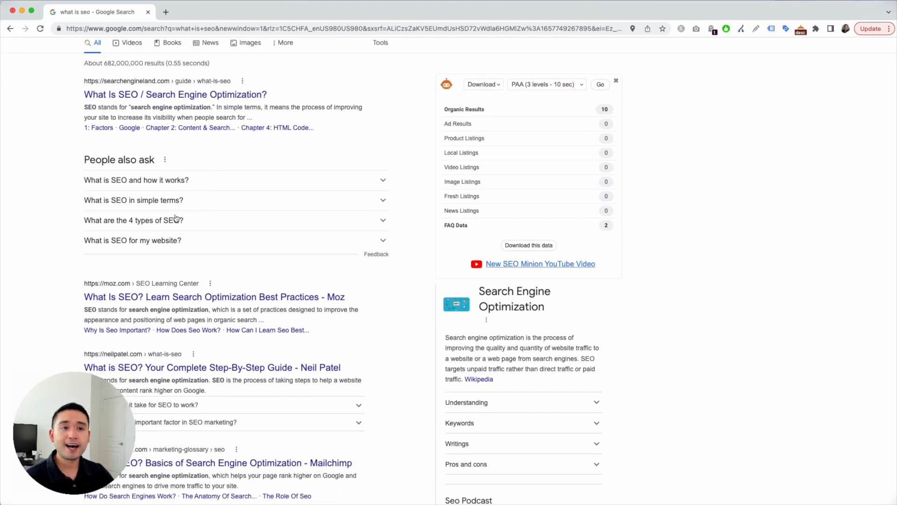
scroll("down", 3)
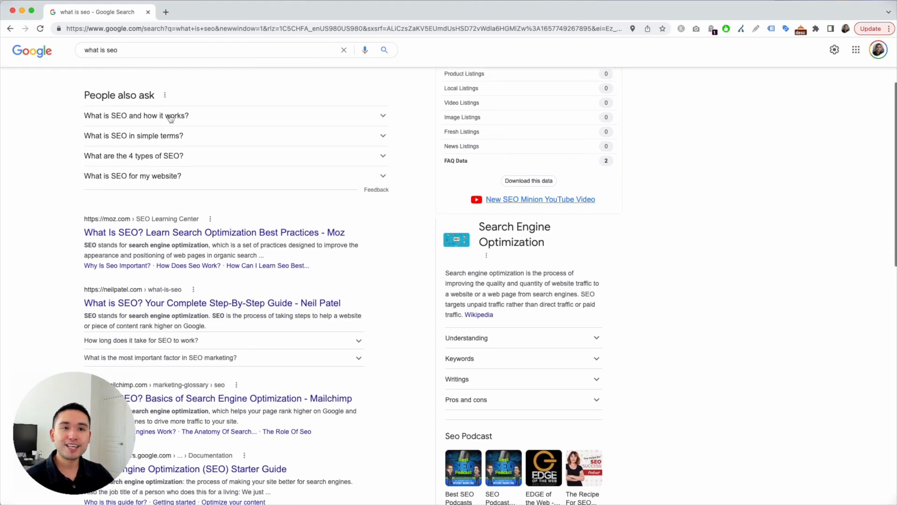
scroll("up", 3)
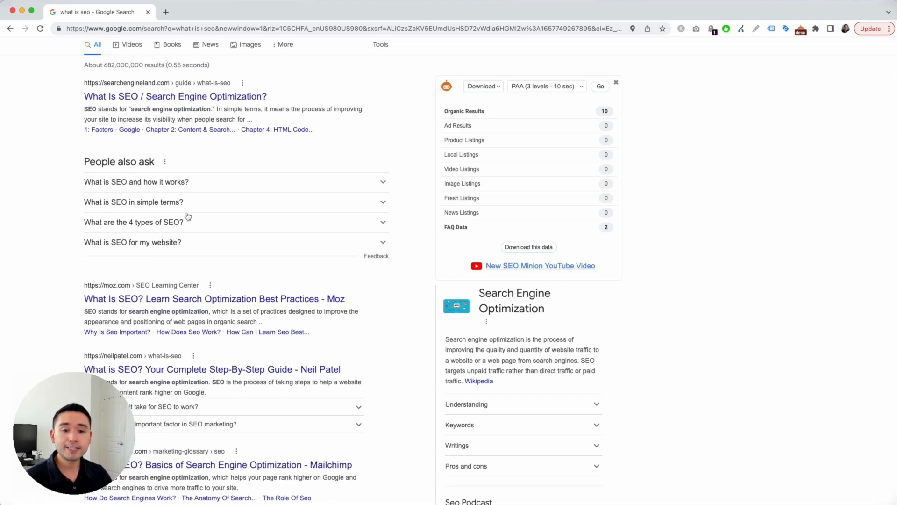
scroll("up", 3)
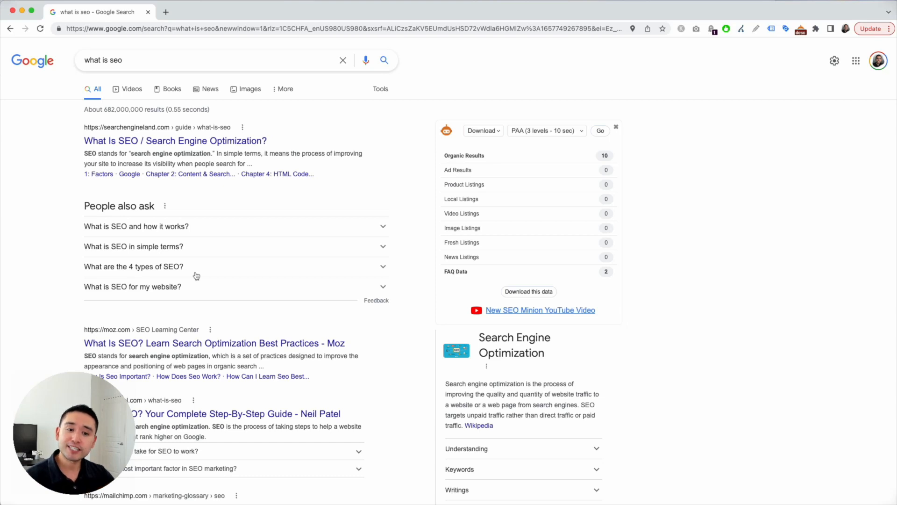
mouse_move(197, 279)
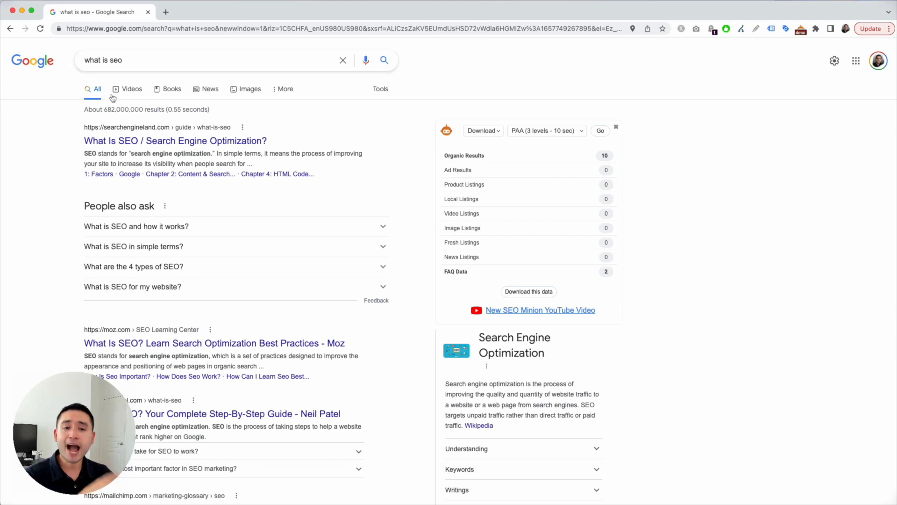
mouse_move(182, 292)
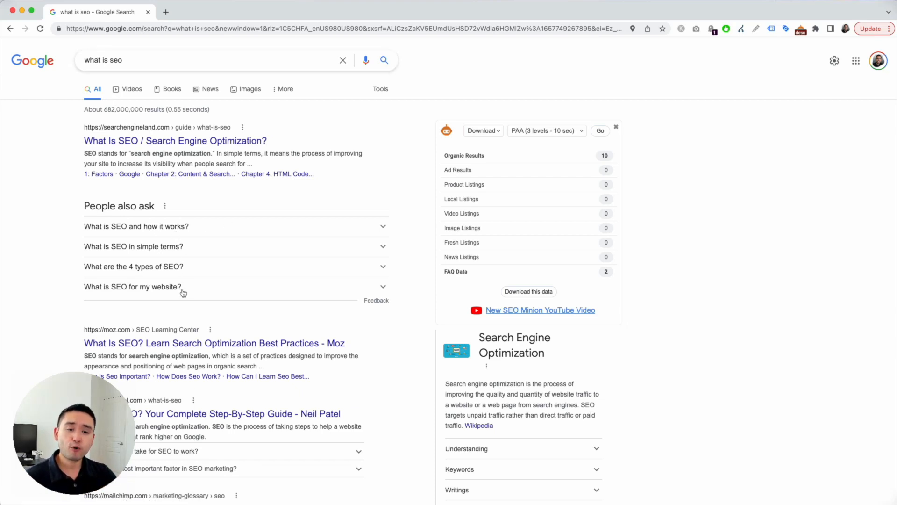
mouse_move(163, 252)
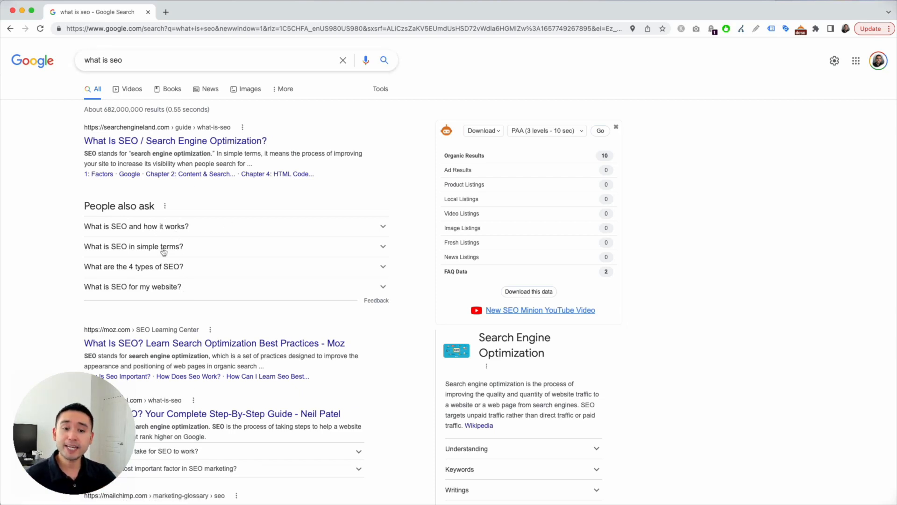
mouse_move(170, 235)
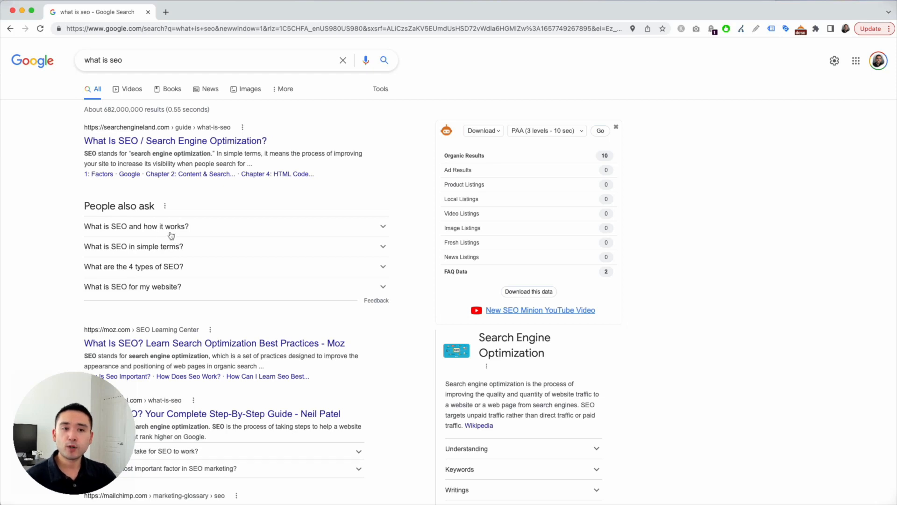
mouse_move(174, 255)
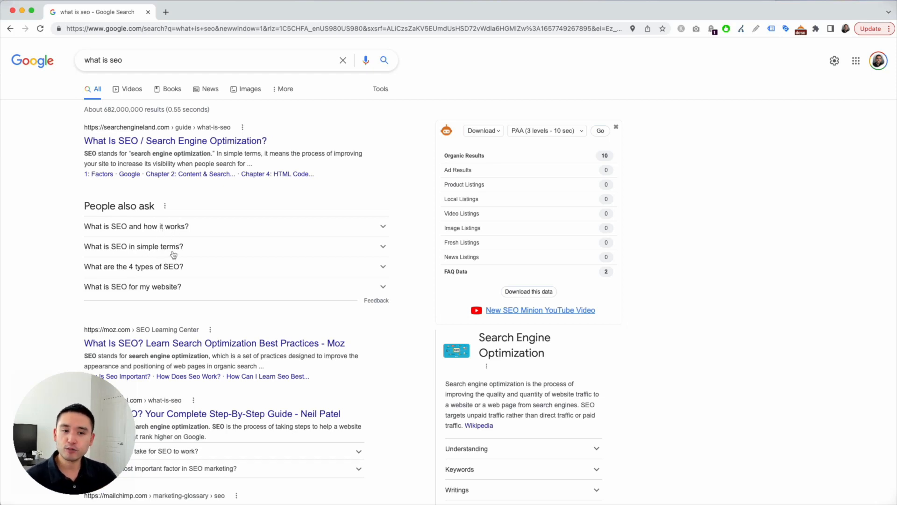
mouse_move(138, 272)
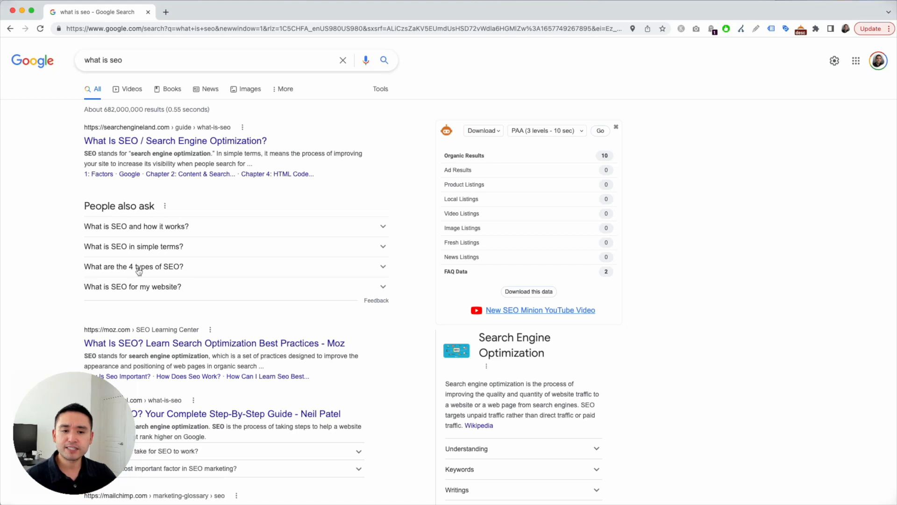
scroll("down", 3)
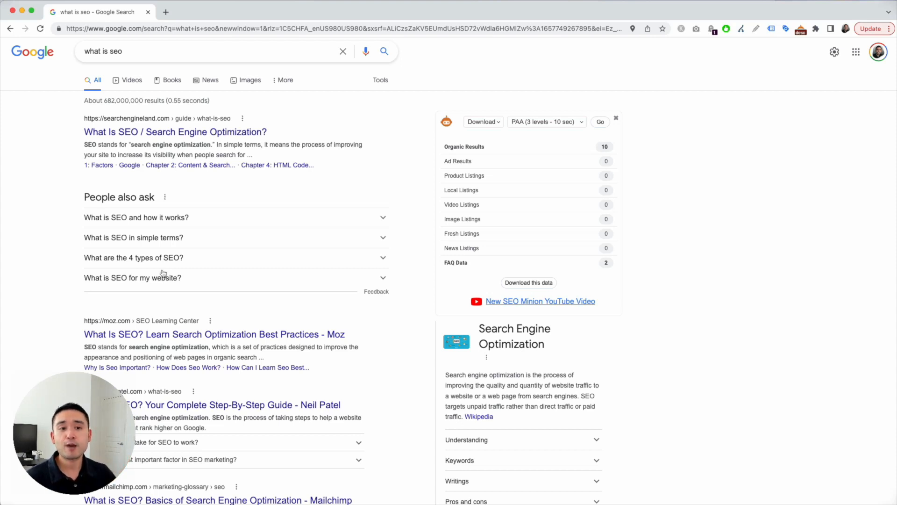
mouse_move(191, 250)
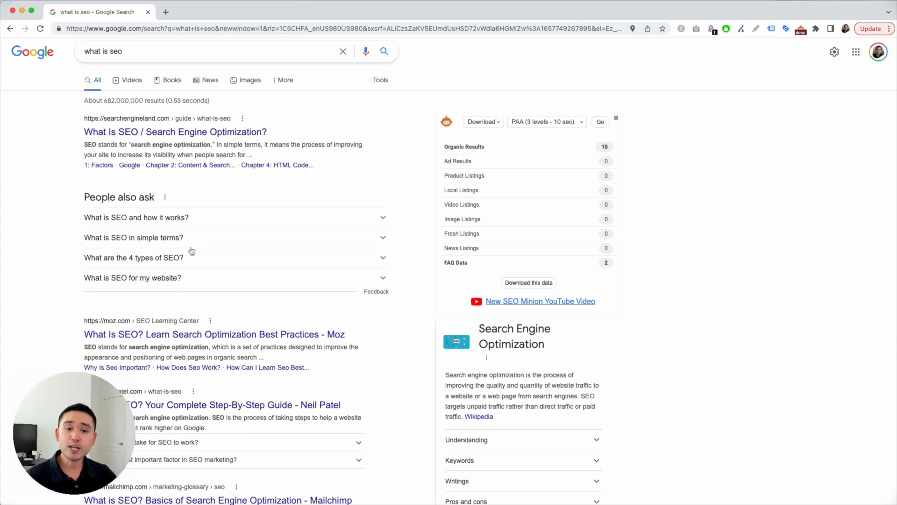
mouse_move(186, 299)
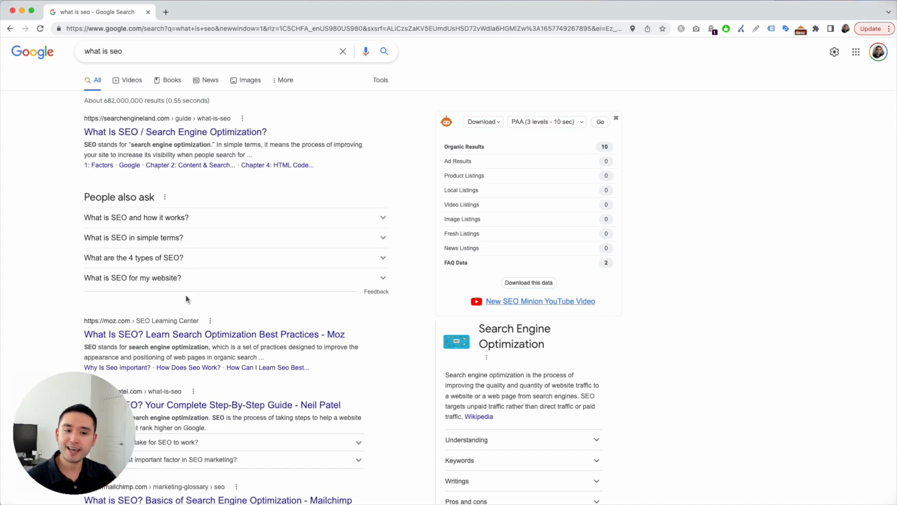
scroll("down", 3)
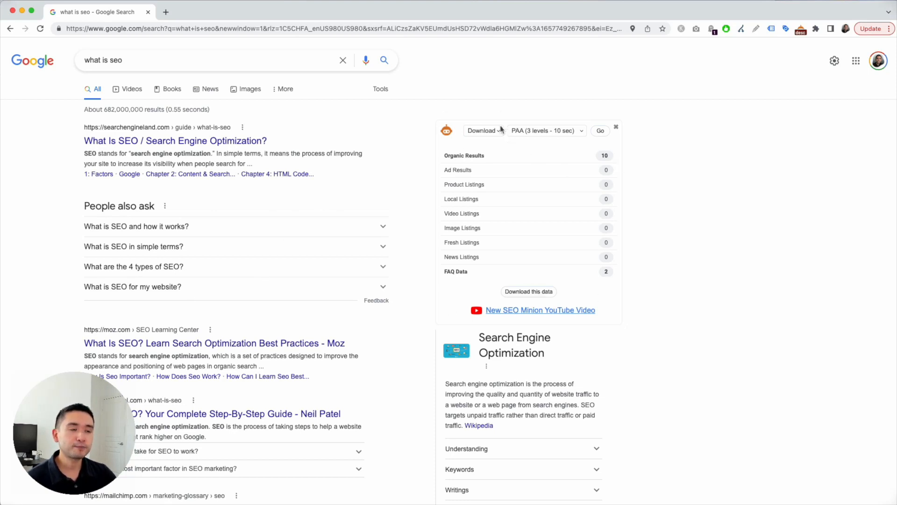
left_click(482, 130)
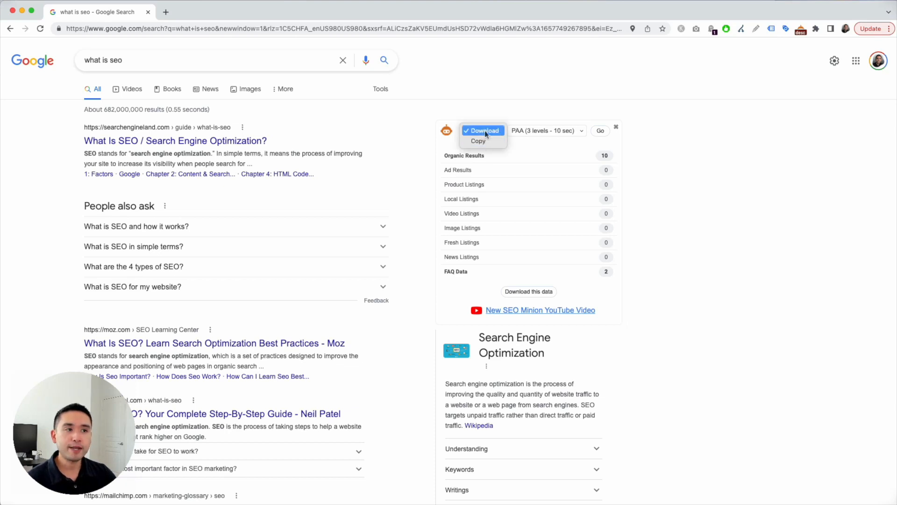
left_click(546, 130)
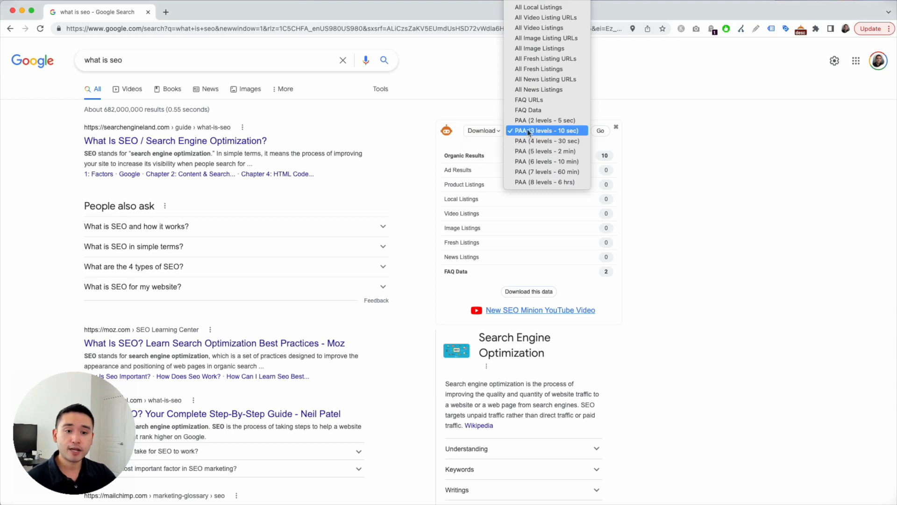
mouse_move(545, 120)
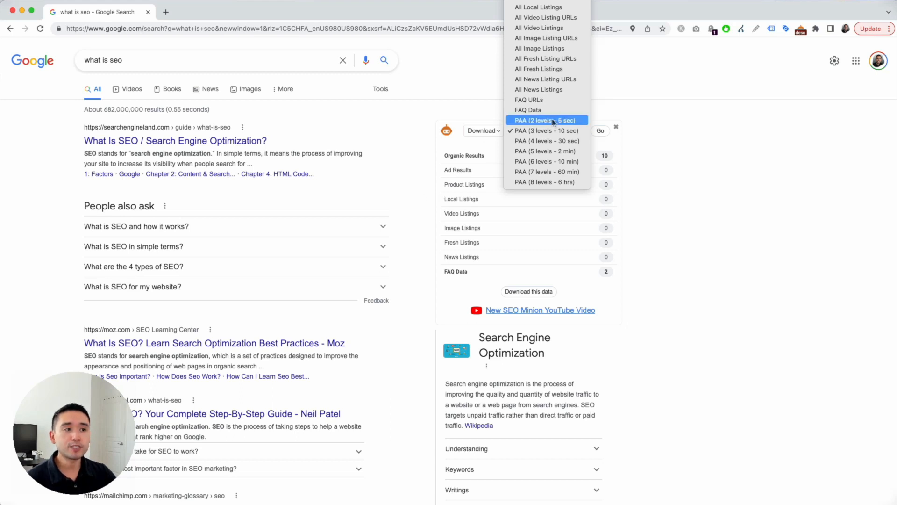
mouse_move(546, 171)
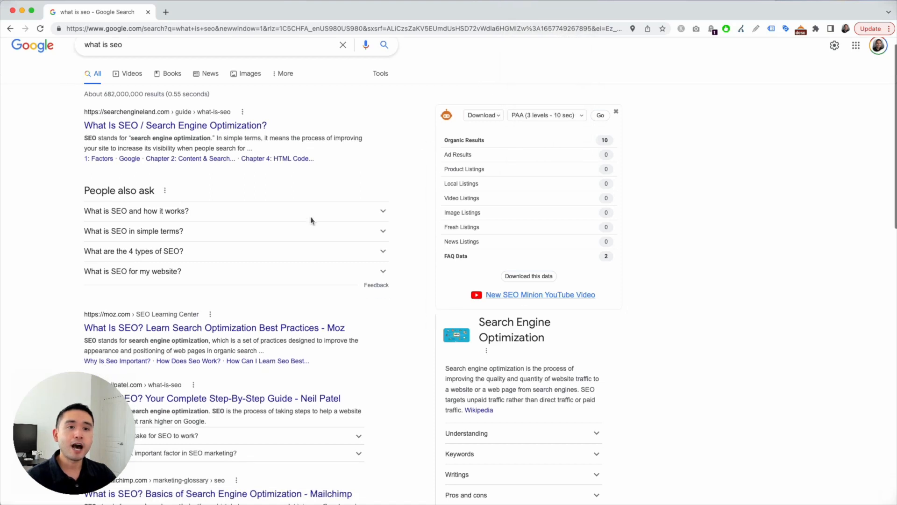
mouse_move(279, 296)
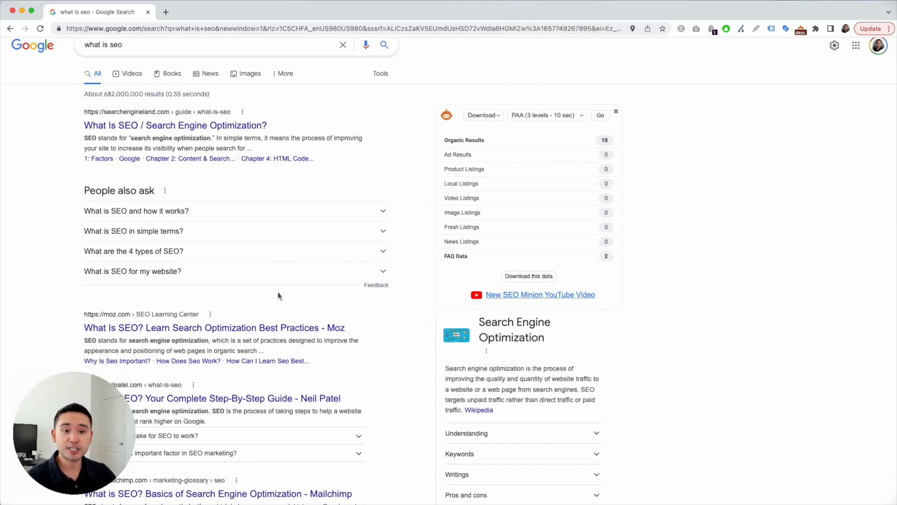
mouse_move(286, 370)
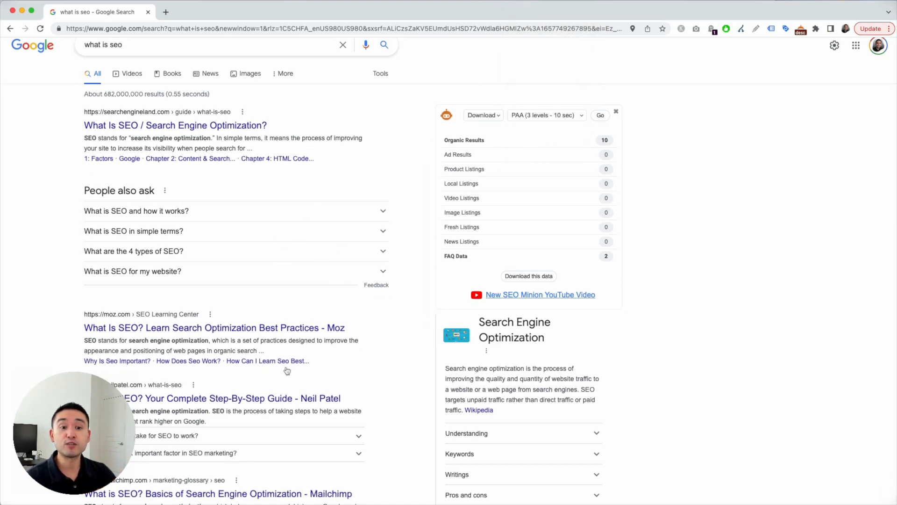
left_click(544, 115)
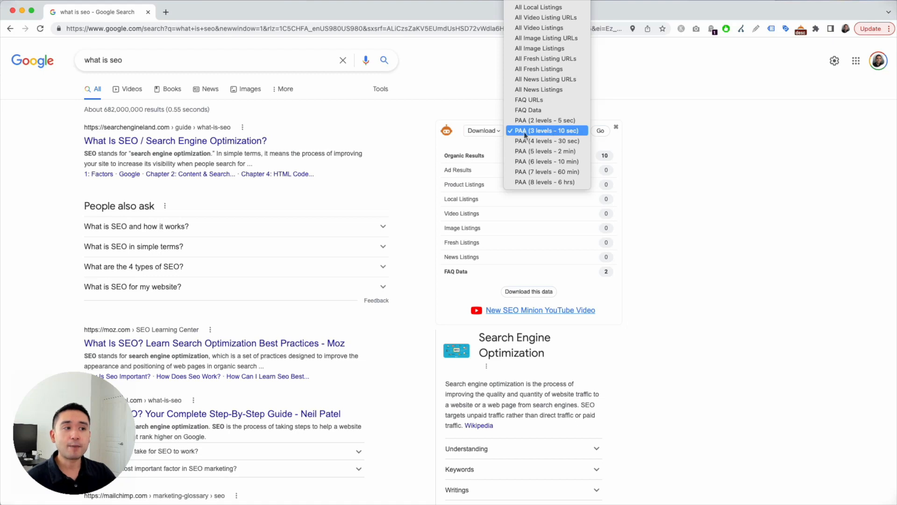
left_click(544, 130)
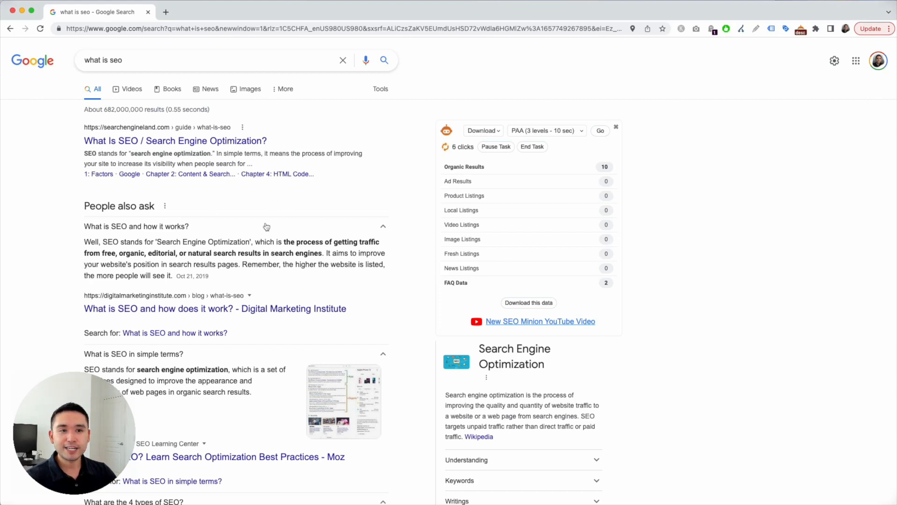
Step: Scroll down through the expanded People Also Ask questions as the scrape runs
scroll("down", 3)
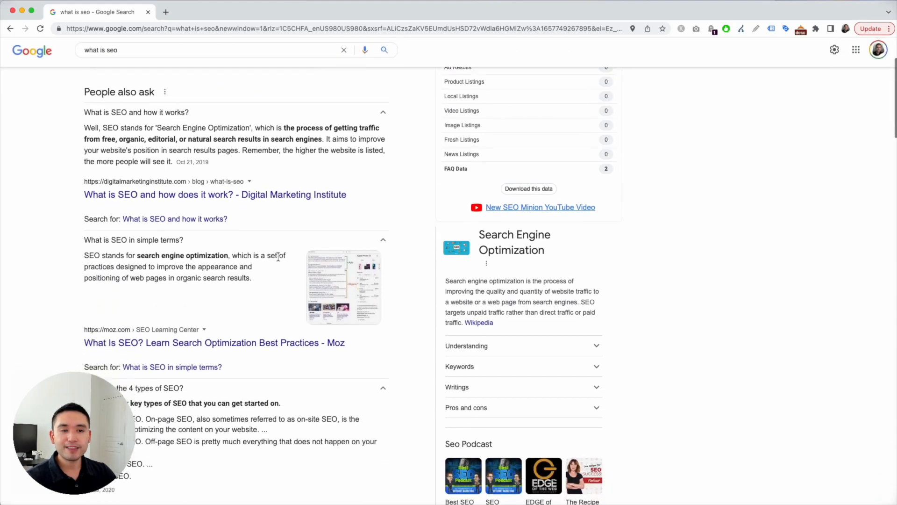
scroll("down", 3)
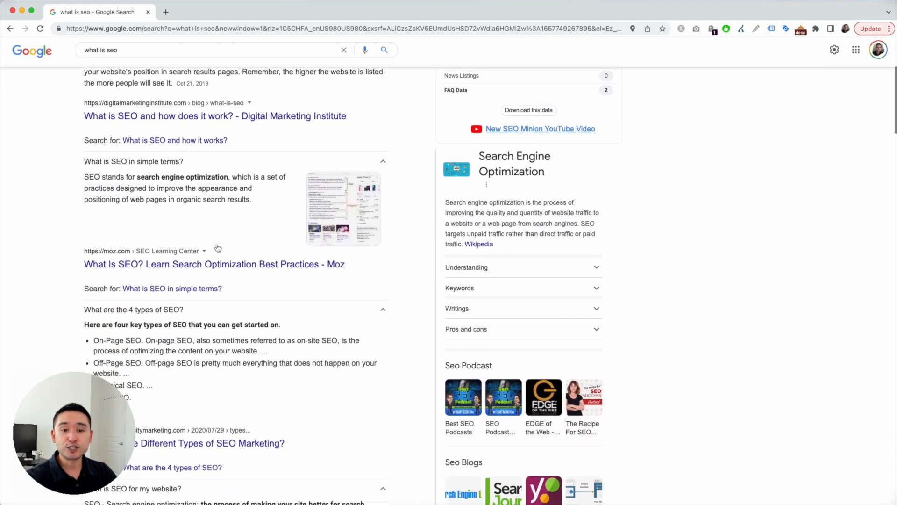
scroll("down", 3)
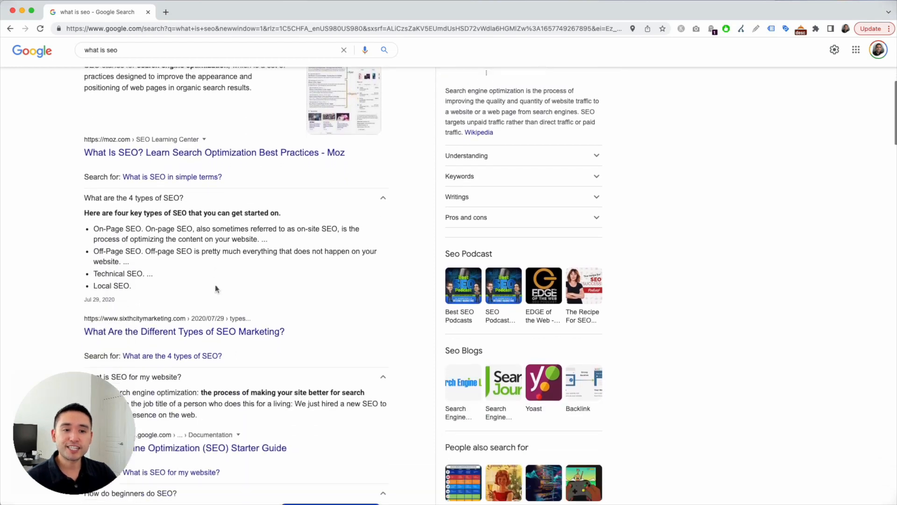
scroll("down", 3)
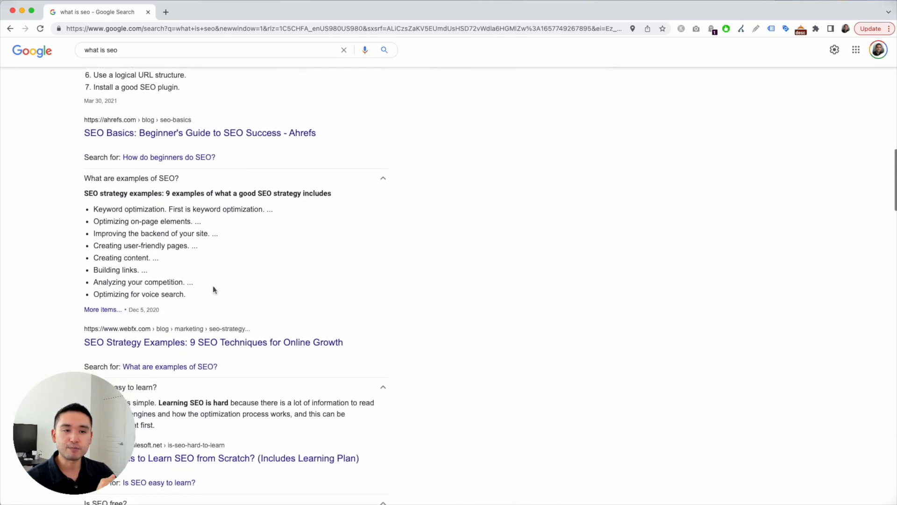
scroll("down", 3)
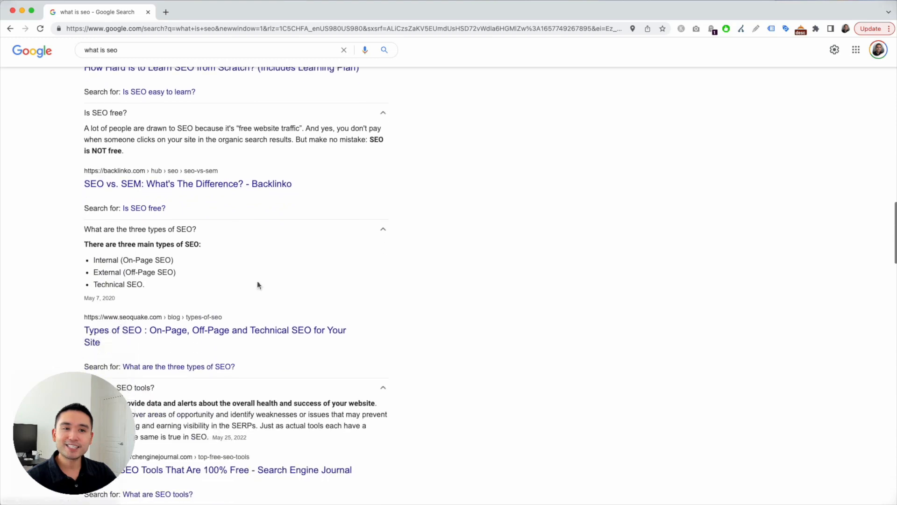
scroll("down", 3)
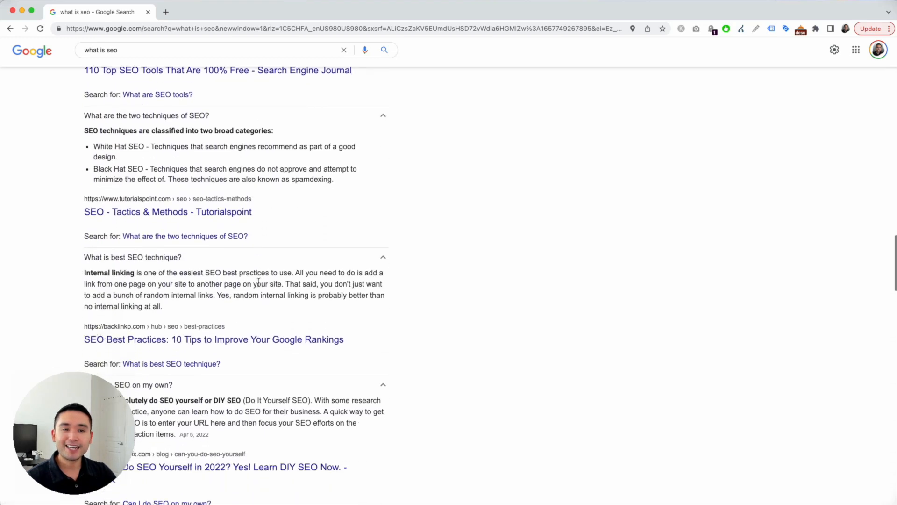
scroll("down", 3)
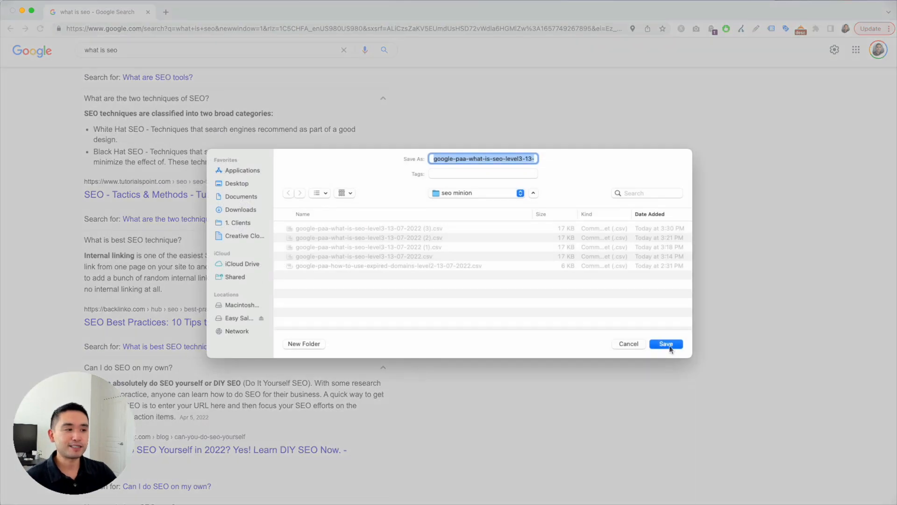
Step: Save the level-3 People Also Ask CSV and scroll the results page
left_click(665, 344)
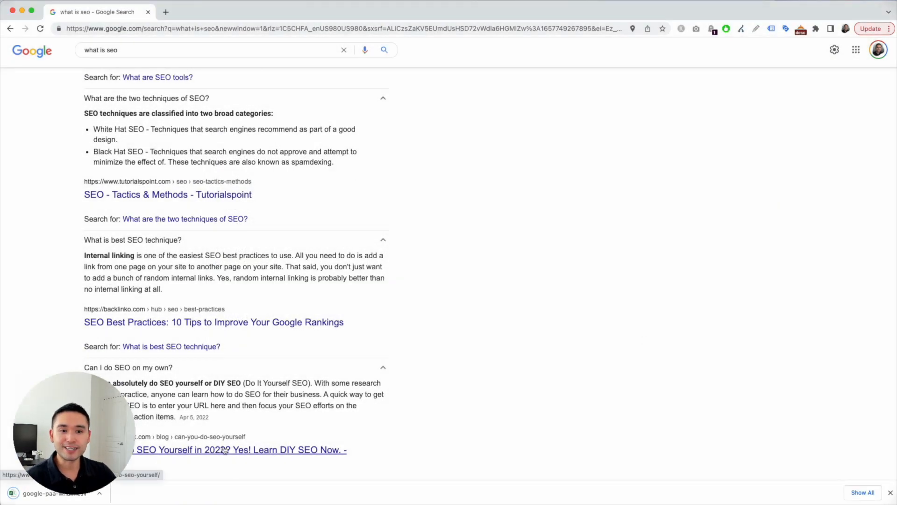
scroll("down", 3)
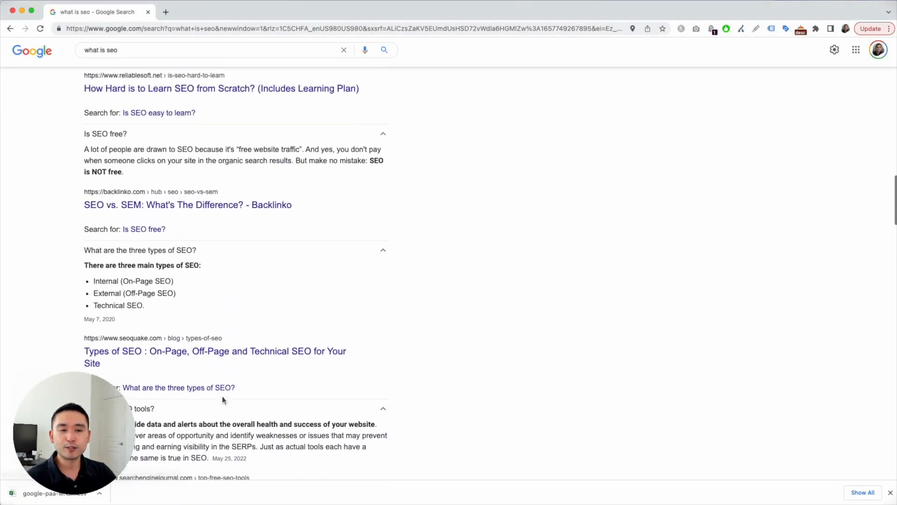
scroll("down", 3)
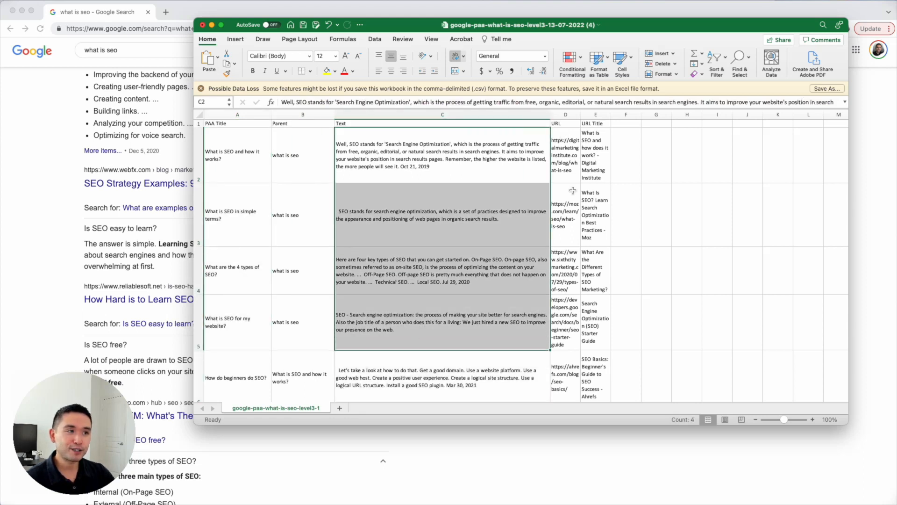
Step: Review the CSV's questions, parents and answer text in Excel, then close the workbook
scroll("down", 3)
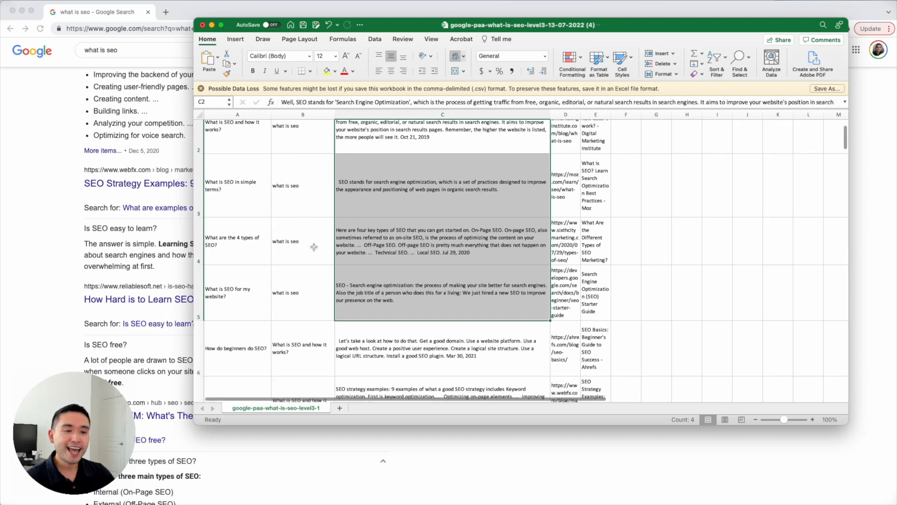
scroll("down", 3)
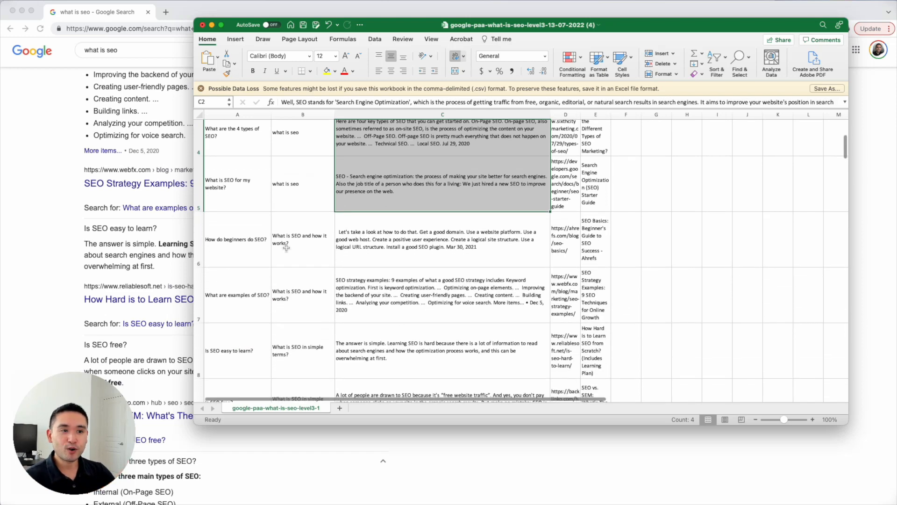
left_click(302, 240)
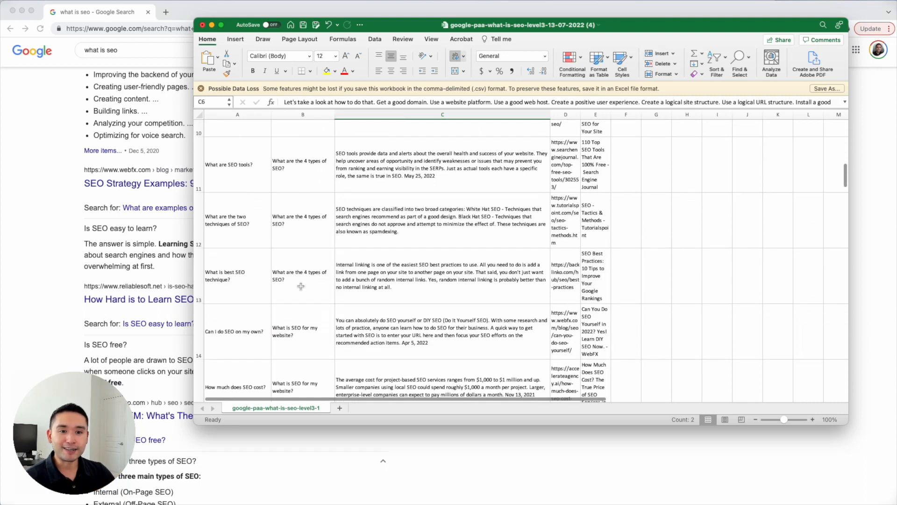
mouse_move(349, 273)
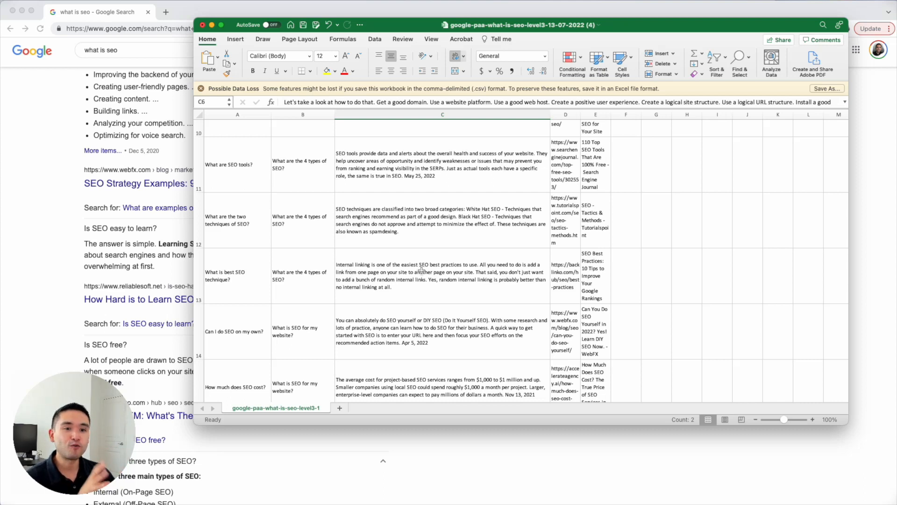
scroll("down", 3)
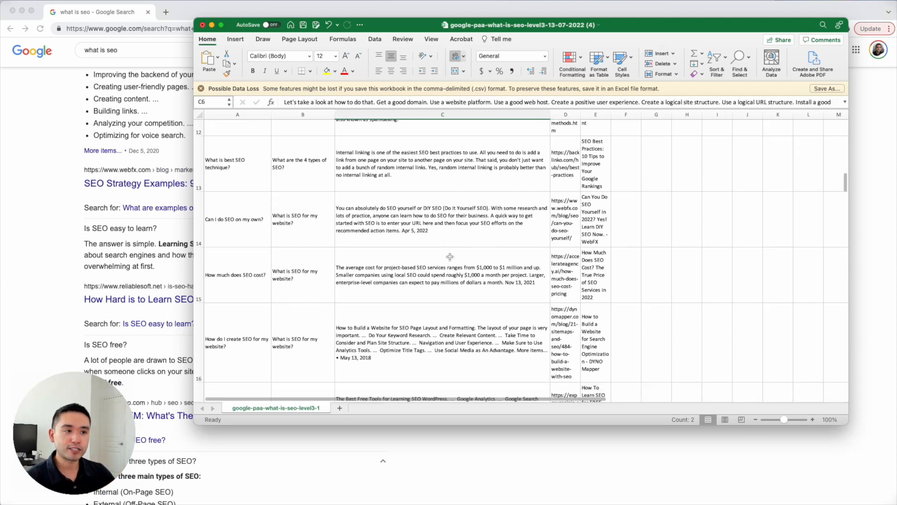
scroll("down", 3)
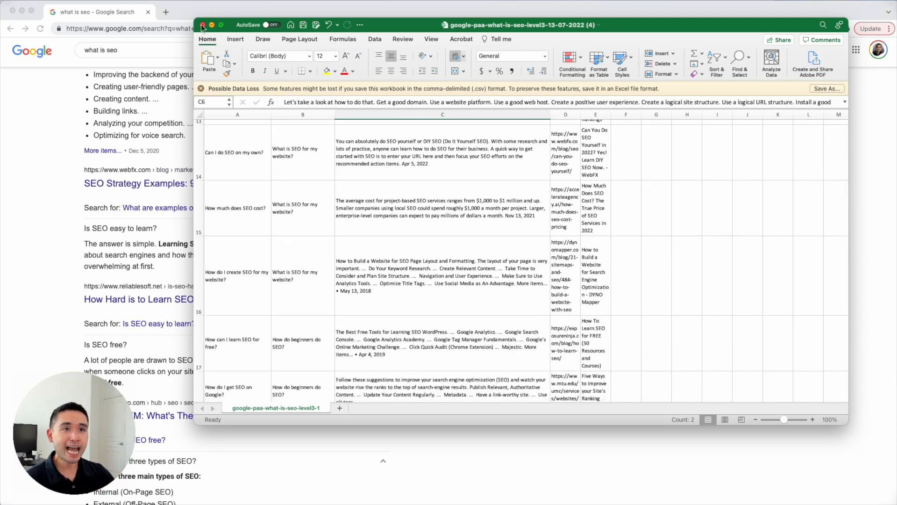
left_click(211, 24)
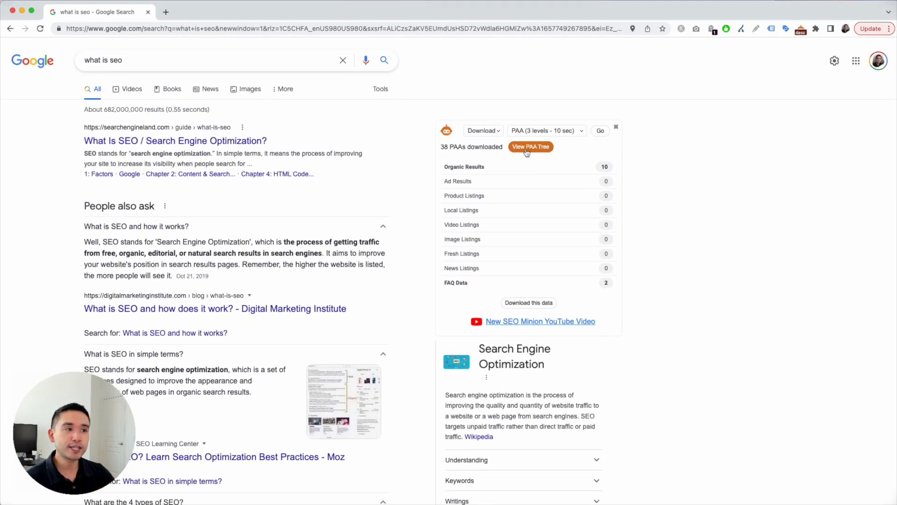
Step: Open SEO Minion's View PAA Tree graph for 'what is seo'
left_click(530, 146)
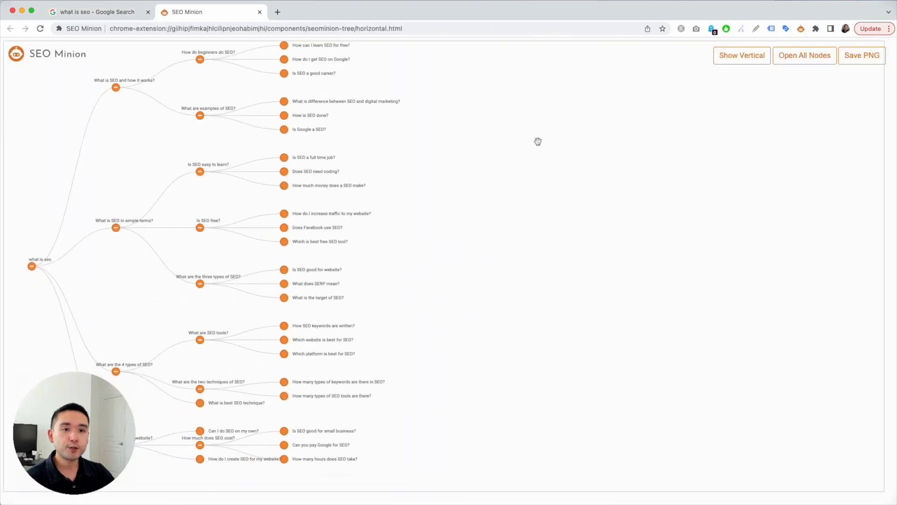
mouse_move(543, 145)
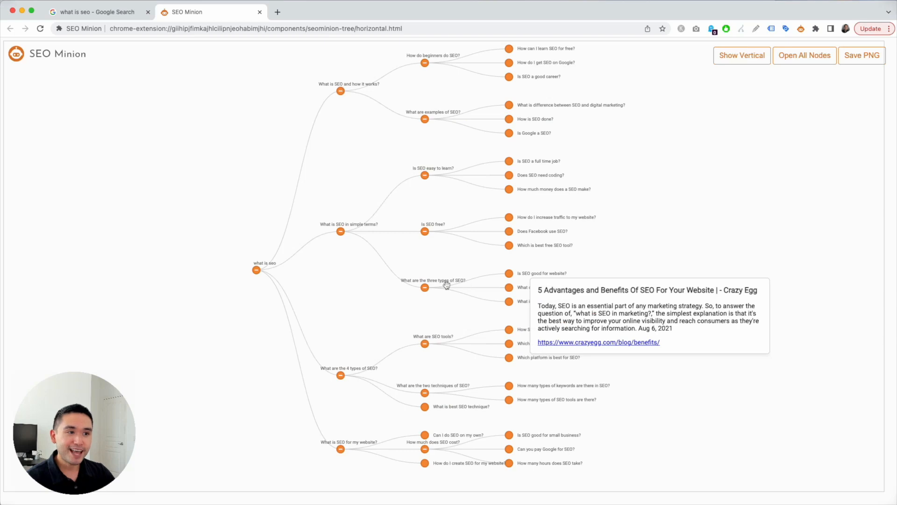
mouse_move(425, 224)
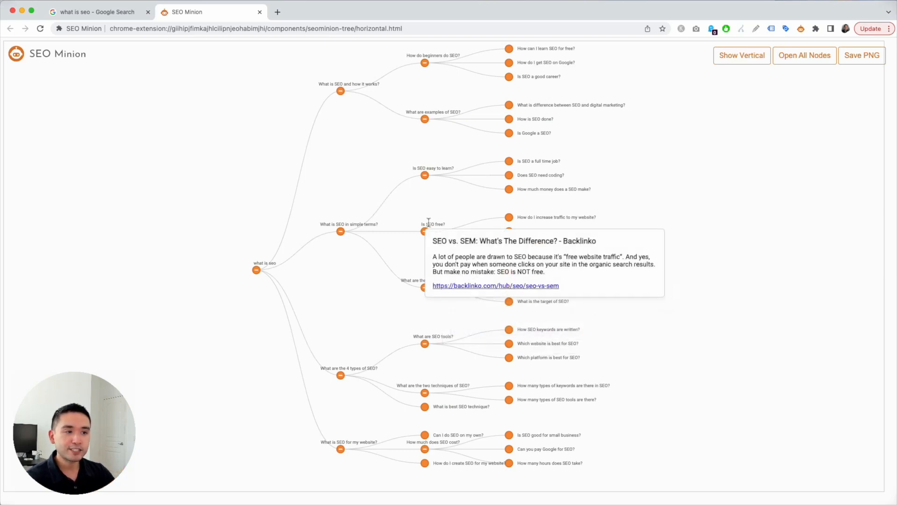
mouse_move(425, 175)
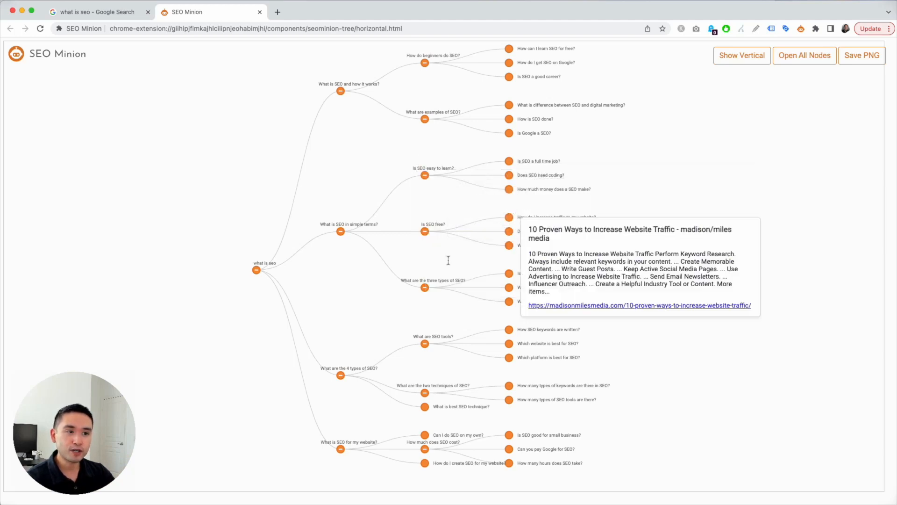
mouse_move(448, 264)
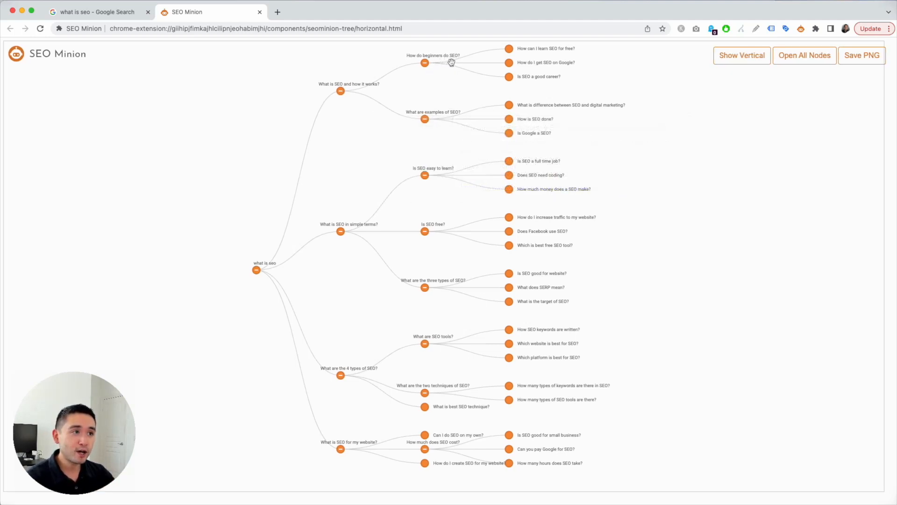
mouse_move(546, 51)
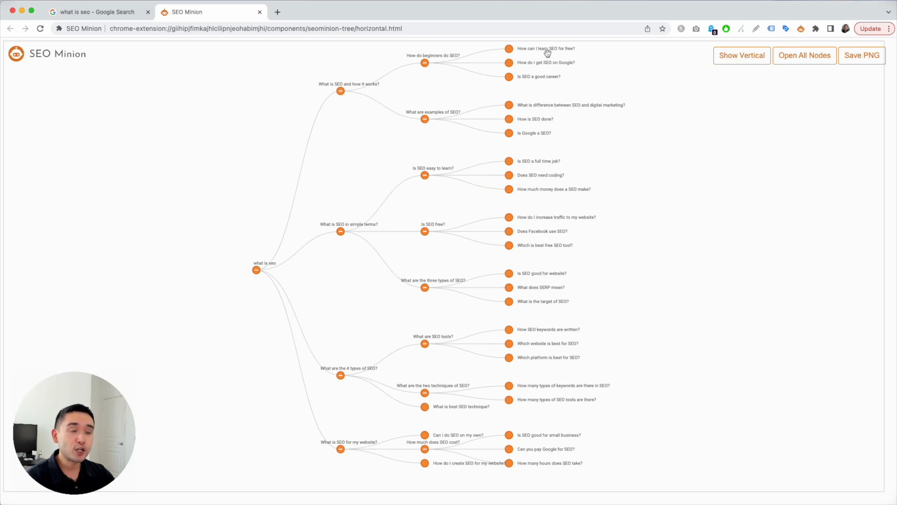
mouse_move(448, 97)
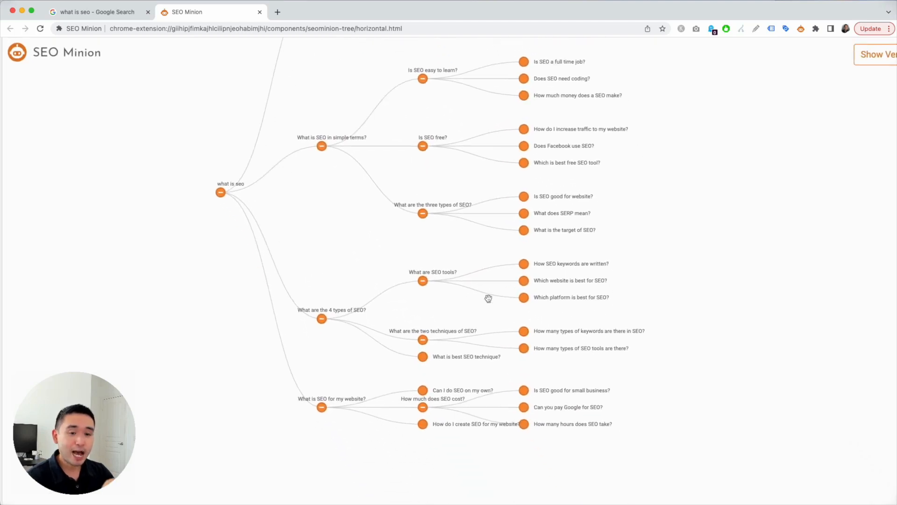
mouse_move(500, 309)
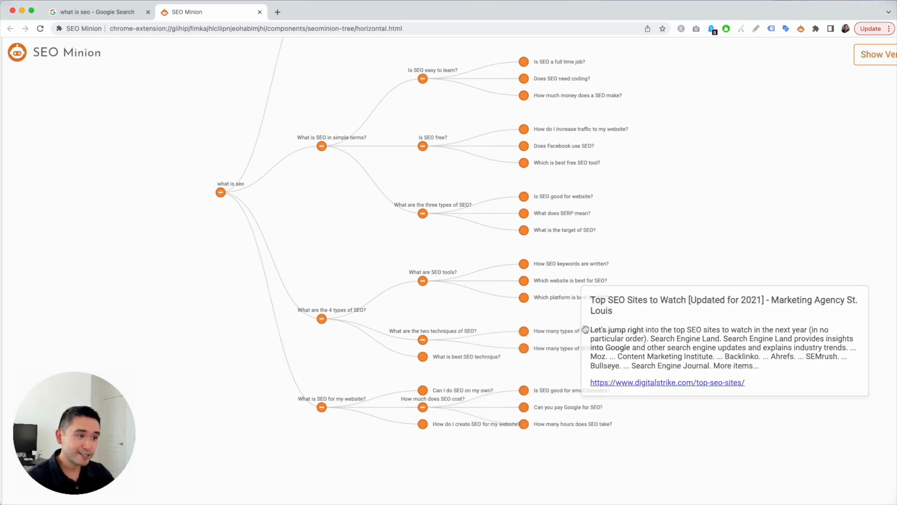
mouse_move(422, 398)
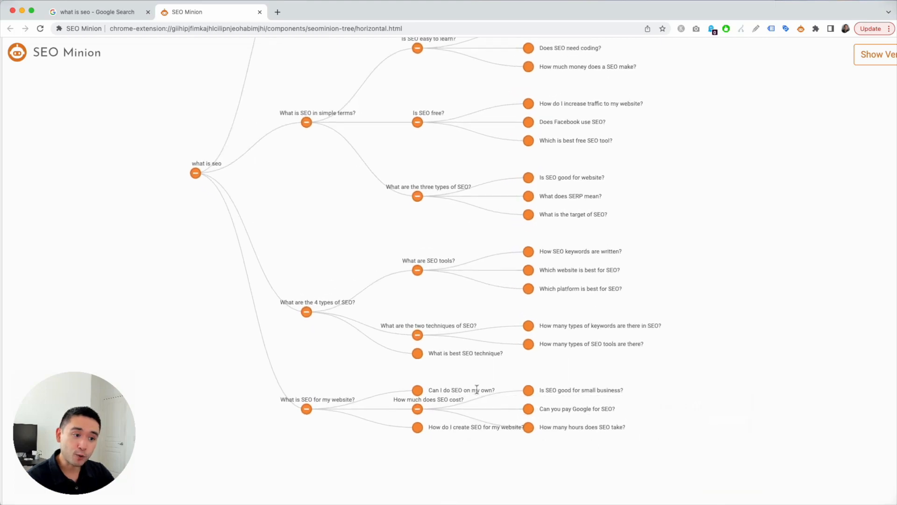
Step: Scroll the People Also Ask tree graph to explore its nodes
scroll("down", 3)
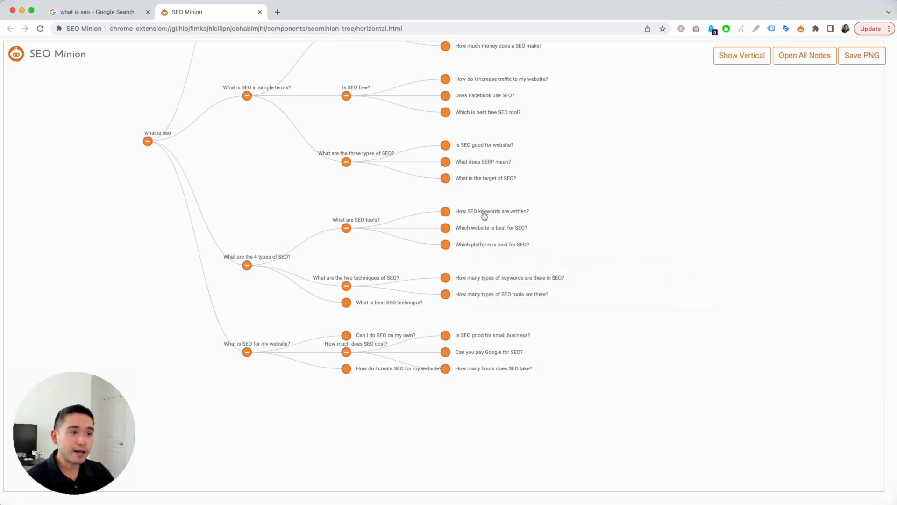
mouse_move(491, 227)
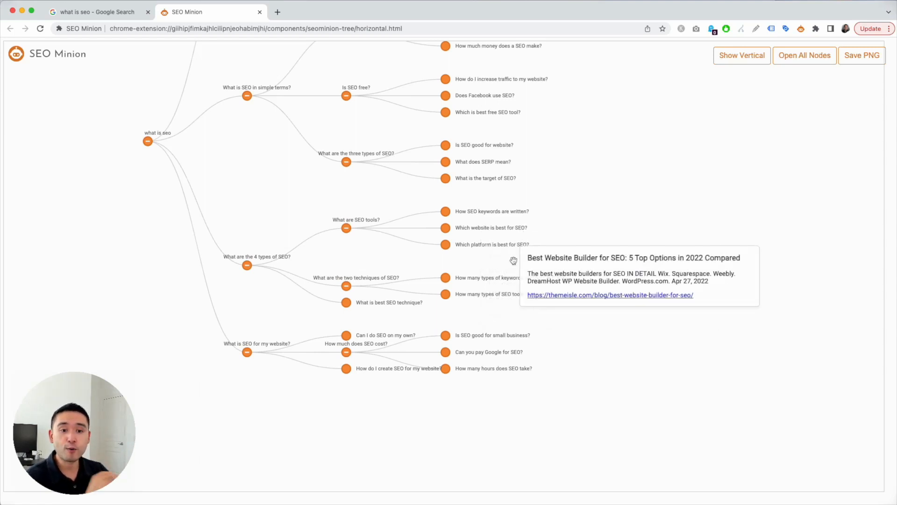
mouse_move(517, 247)
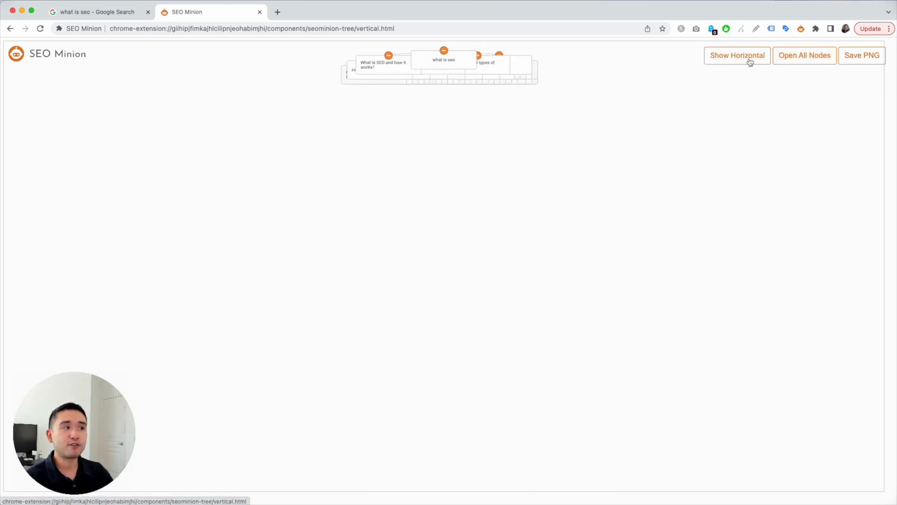
Step: Switch the question tree to the vertical layout, then back to horizontal
left_click(803, 56)
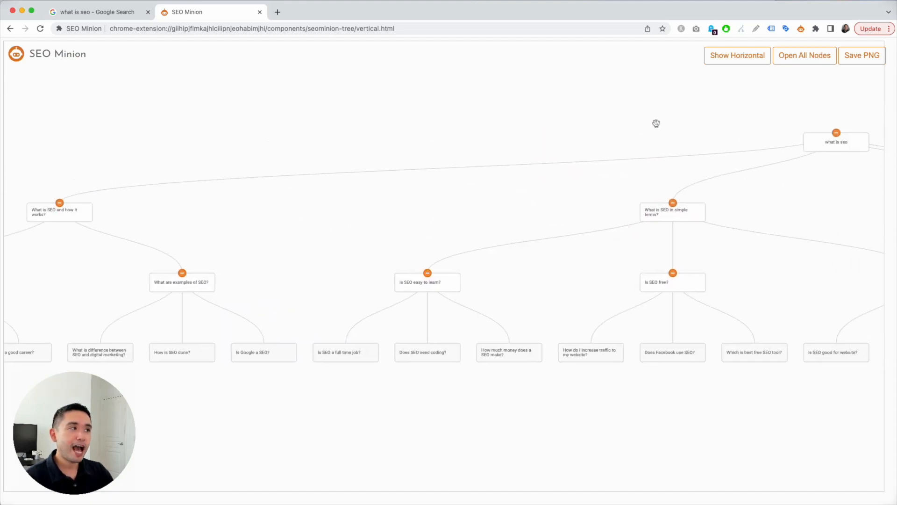
left_click(736, 55)
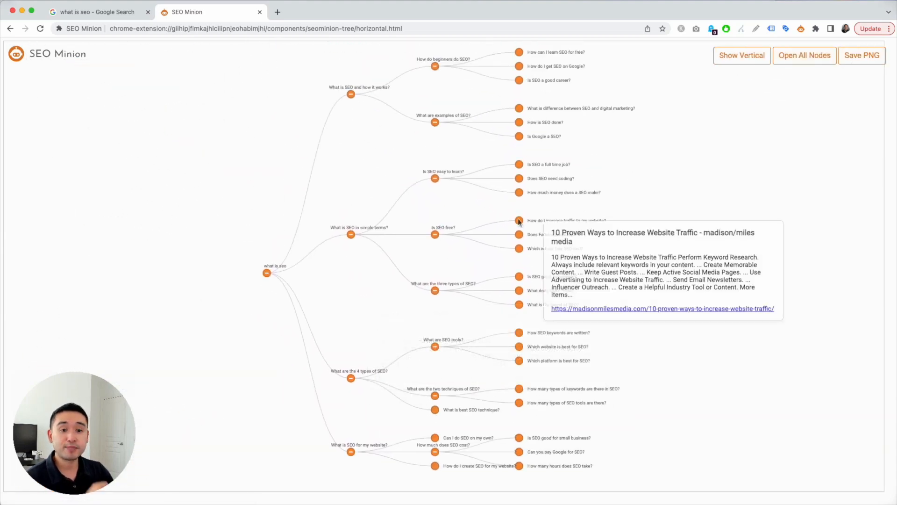
mouse_move(248, 178)
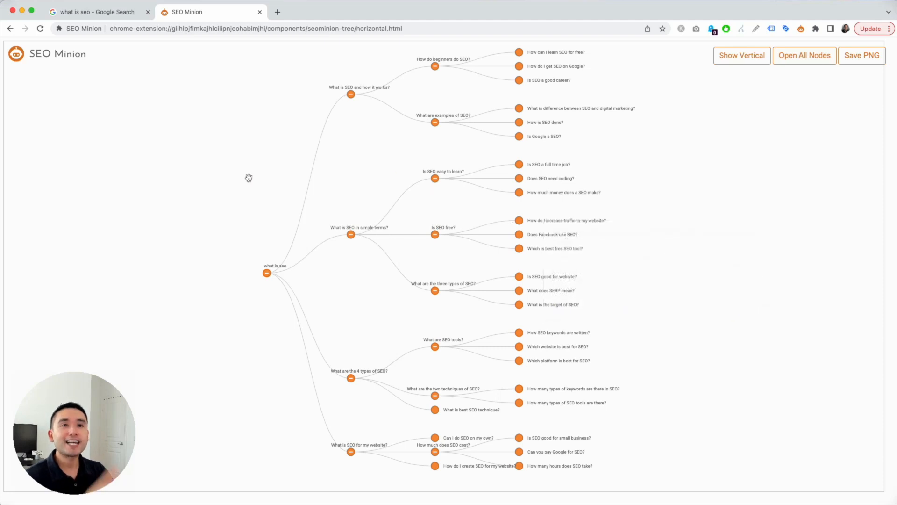